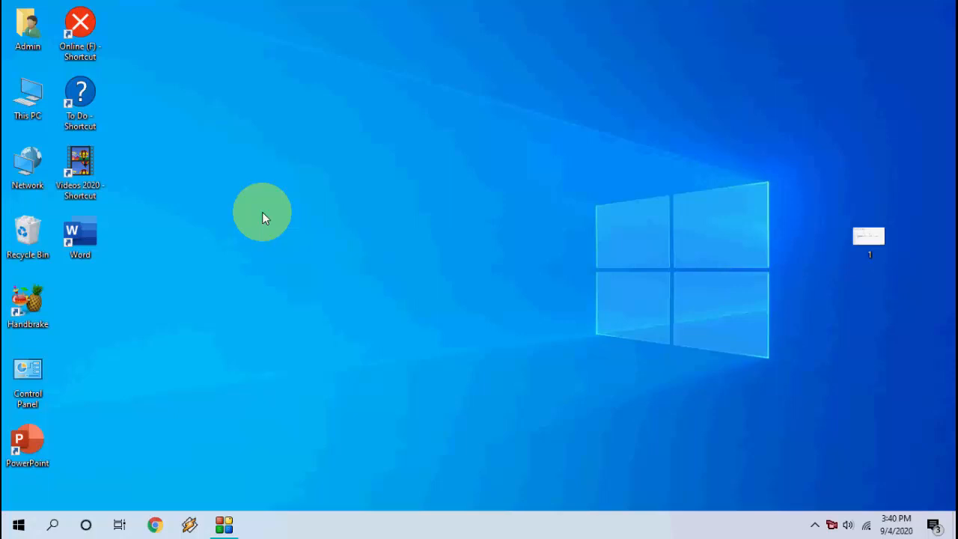
pyautogui.moveTo(178, 178)
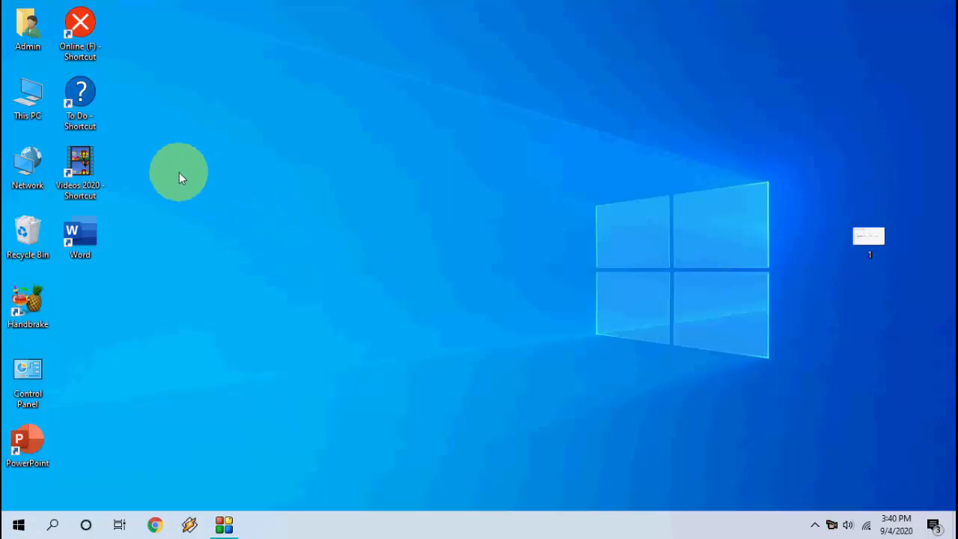
pyautogui.moveTo(157, 166)
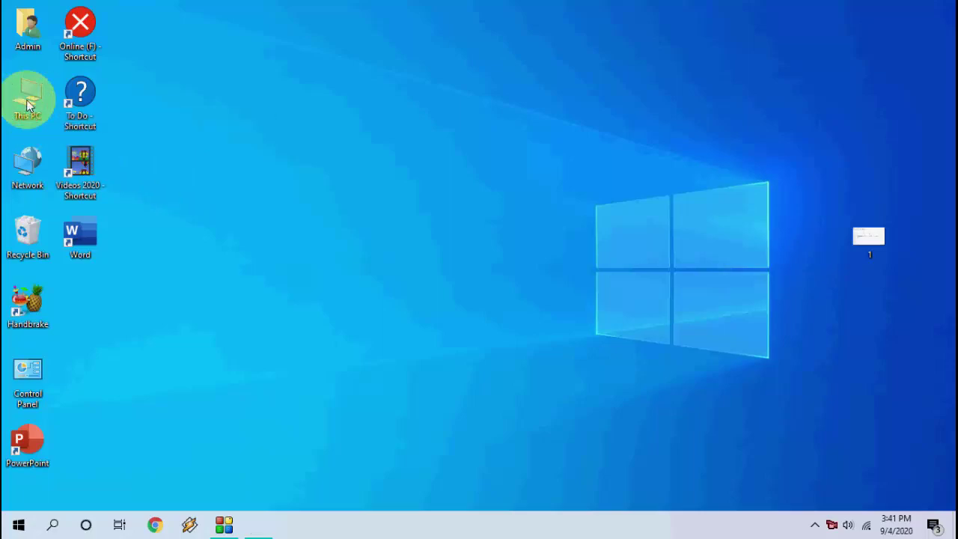
# - Open This PC and see Windows 10 (C:) with only 2.86 GB free of 97.6 GB
pyautogui.doubleClick(27, 100)
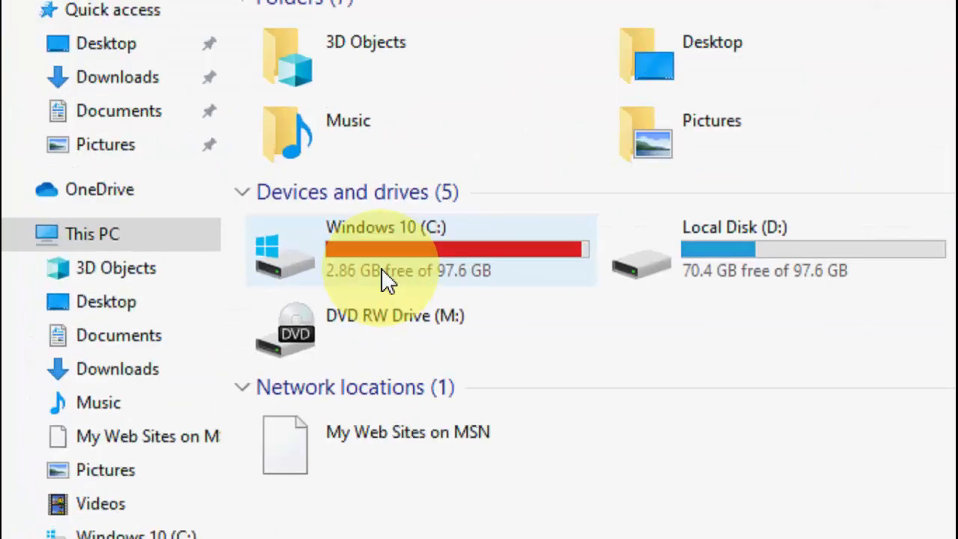
pyautogui.moveTo(524, 288)
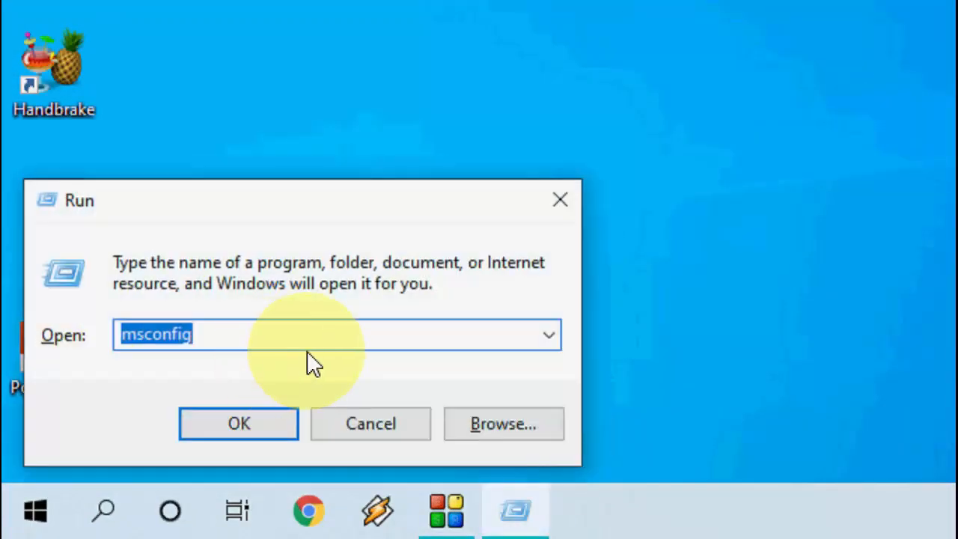
# - Delete everything in C:\Windows\Temp with admin permission, skipping files still in use
pyautogui.write('temp')
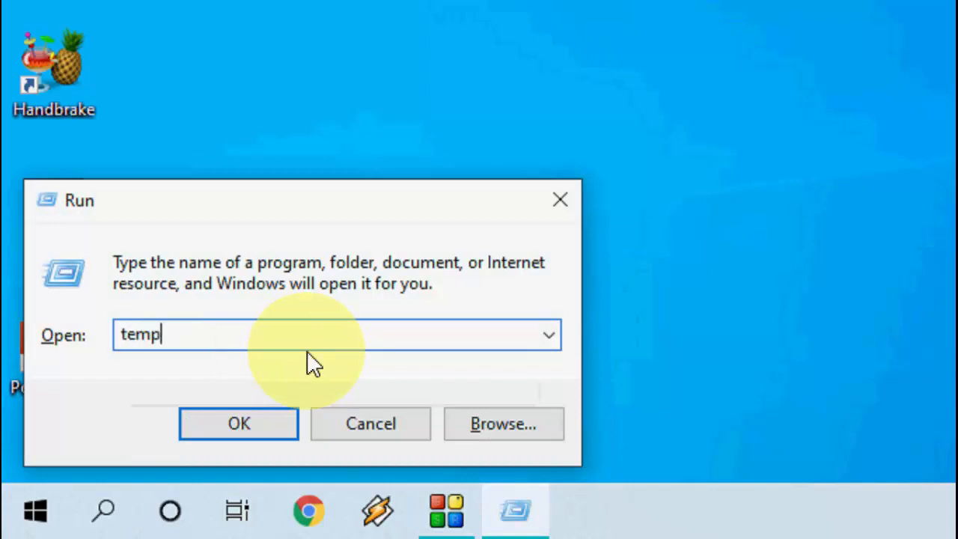
pyautogui.click(238, 423)
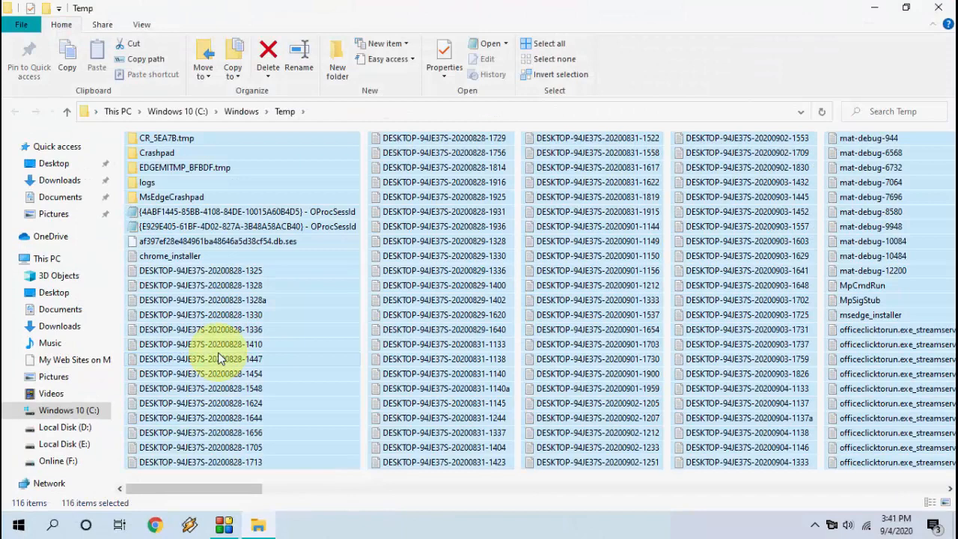
pyautogui.click(268, 56)
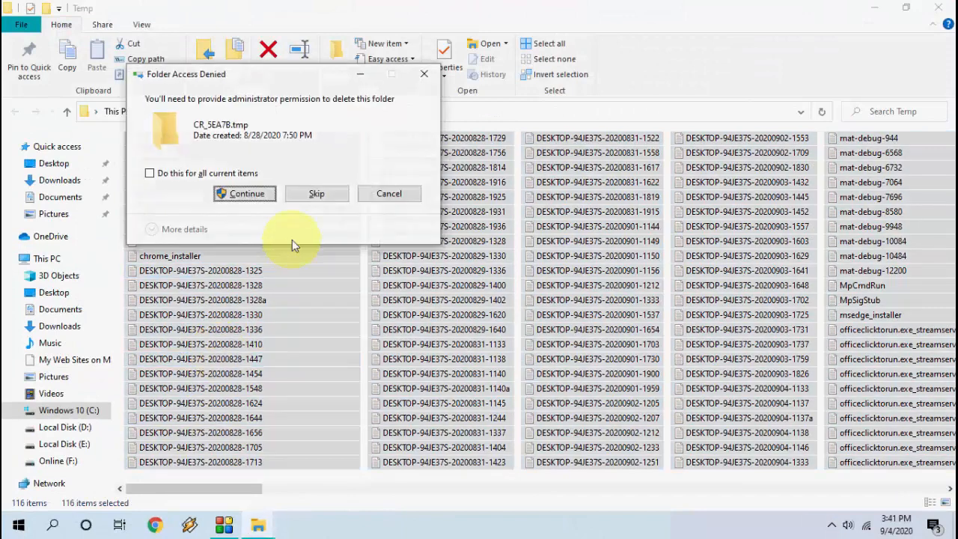
pyautogui.click(245, 193)
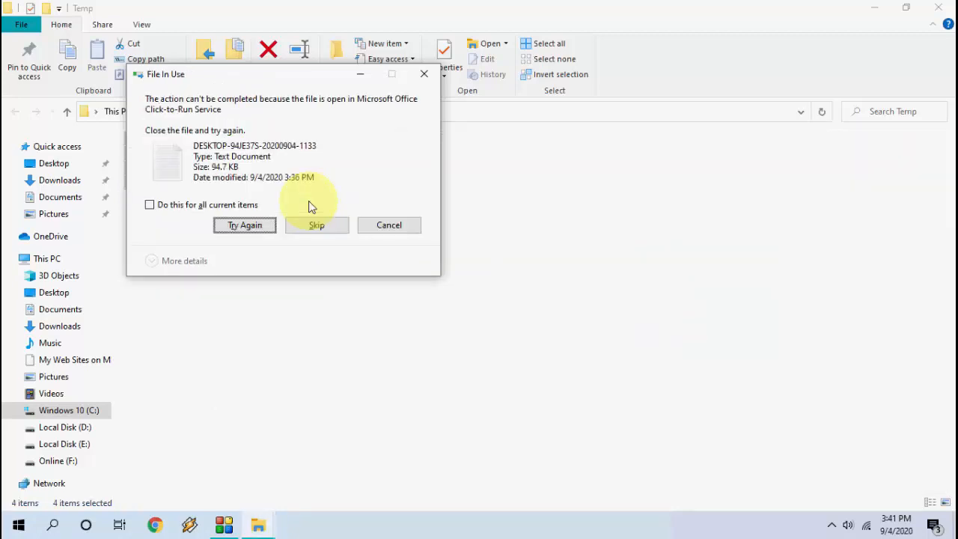
pyautogui.click(317, 225)
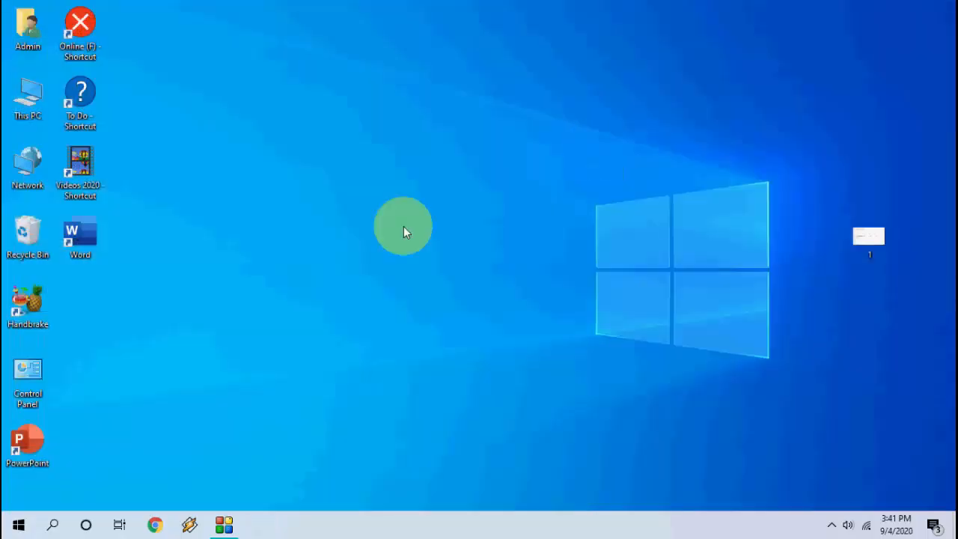
pyautogui.moveTo(417, 278)
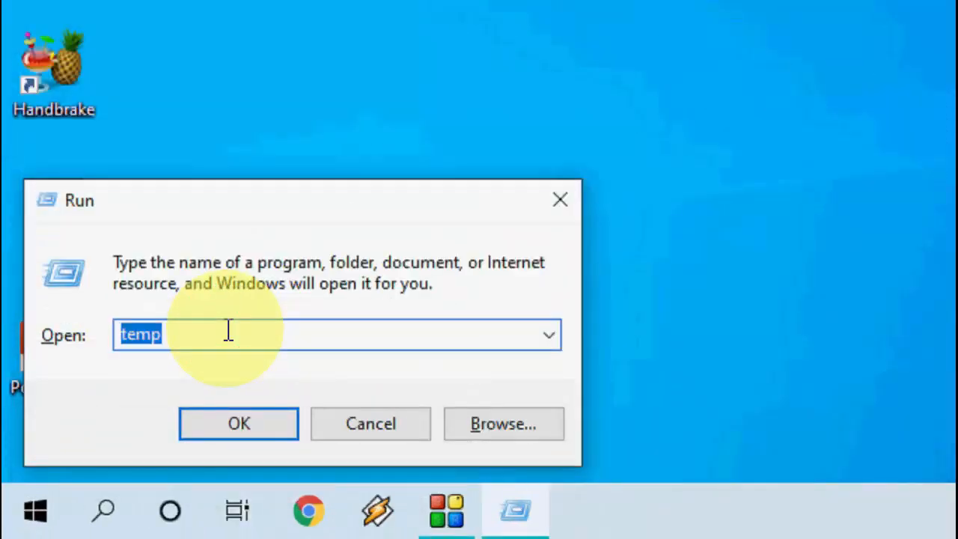
# - Empty the user's %temp% folder, skipping the four in-use files and folders
pyautogui.write('%temp')
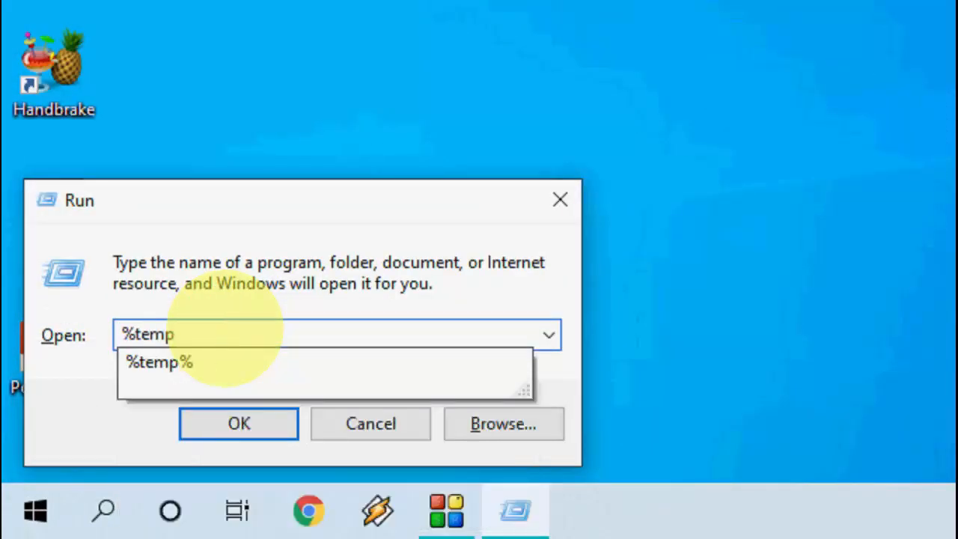
pyautogui.click(158, 362)
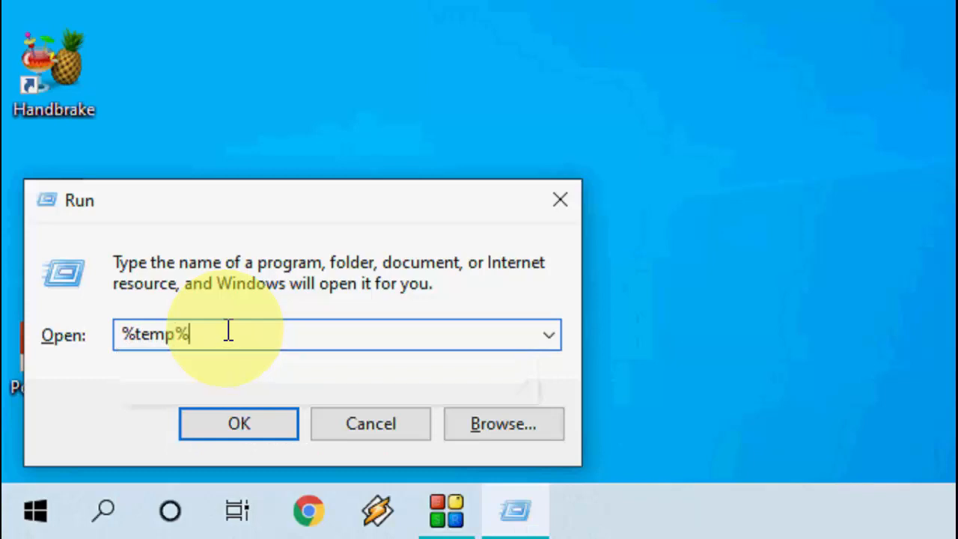
pyautogui.click(238, 423)
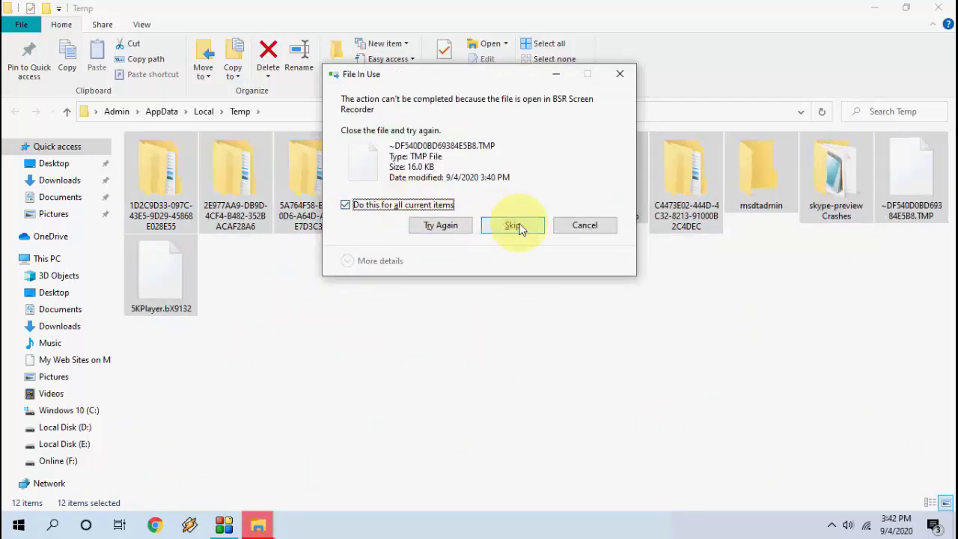
pyautogui.click(513, 224)
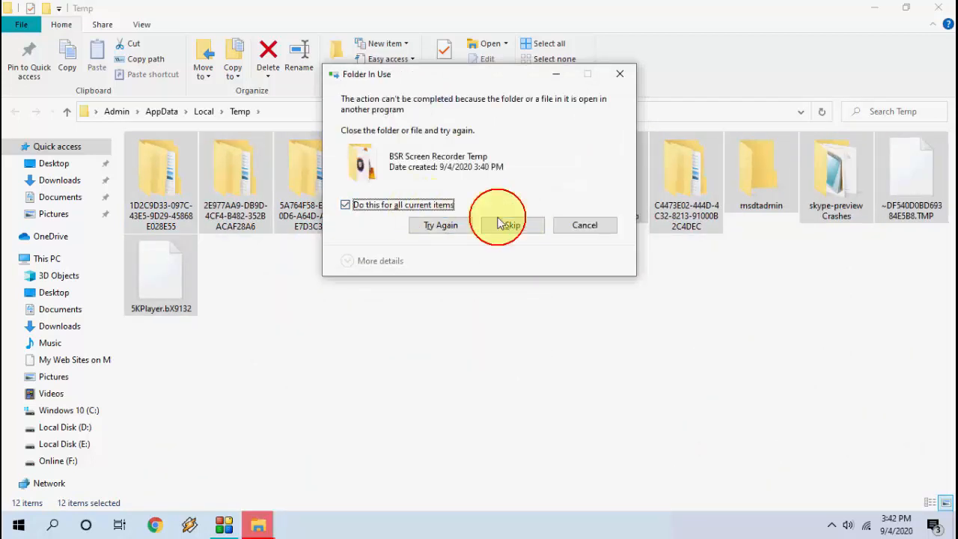
pyautogui.click(511, 224)
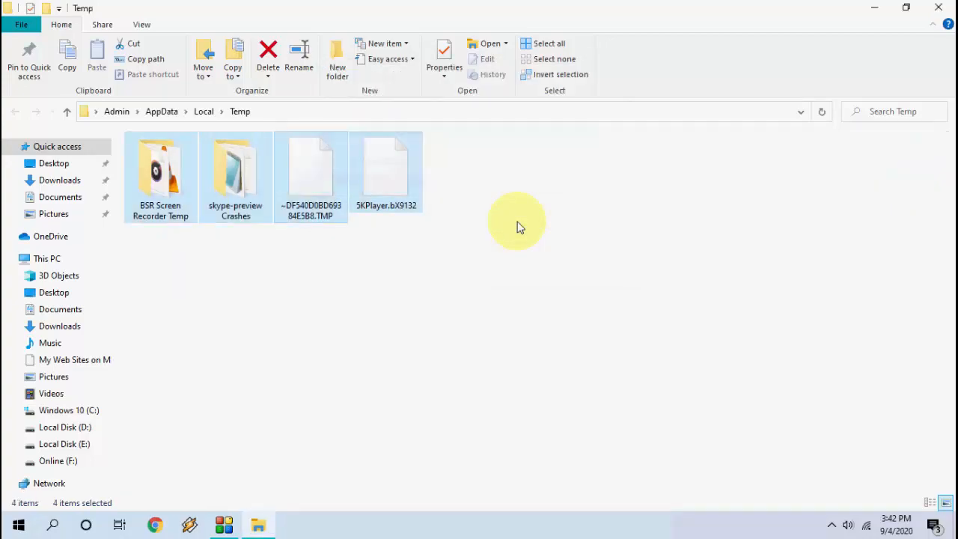
pyautogui.rightClick(516, 221)
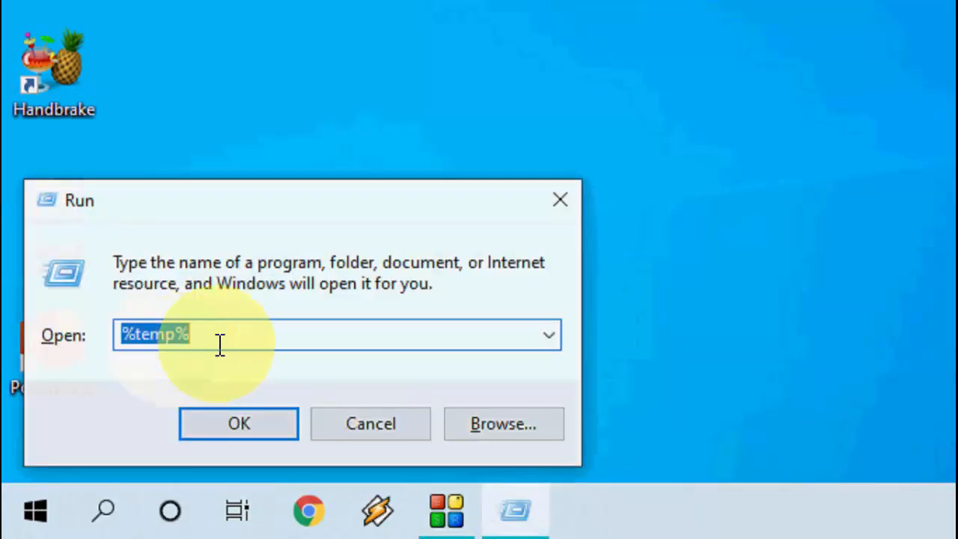
# - Delete the 185 Prefetch files after granting access, skipping the one in use
pyautogui.write('p')
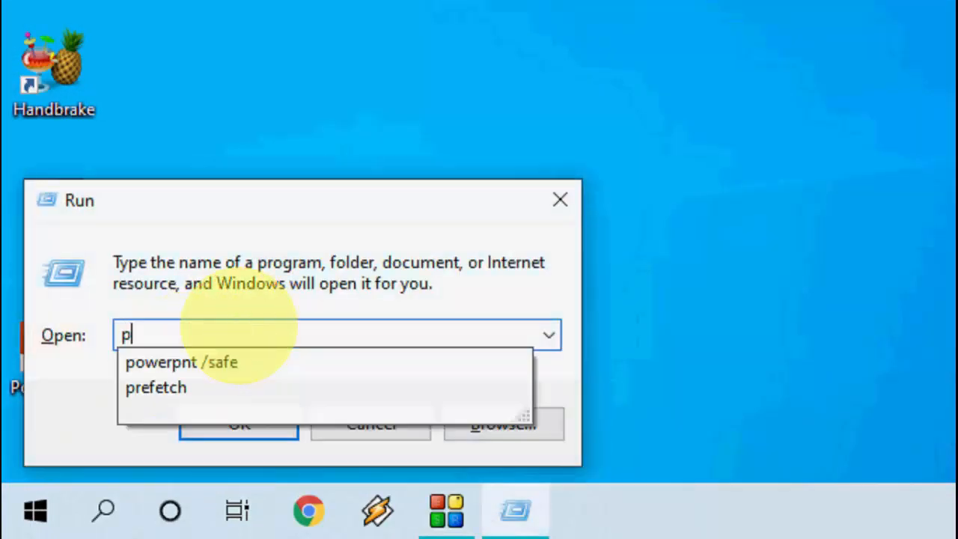
pyautogui.write('ref')
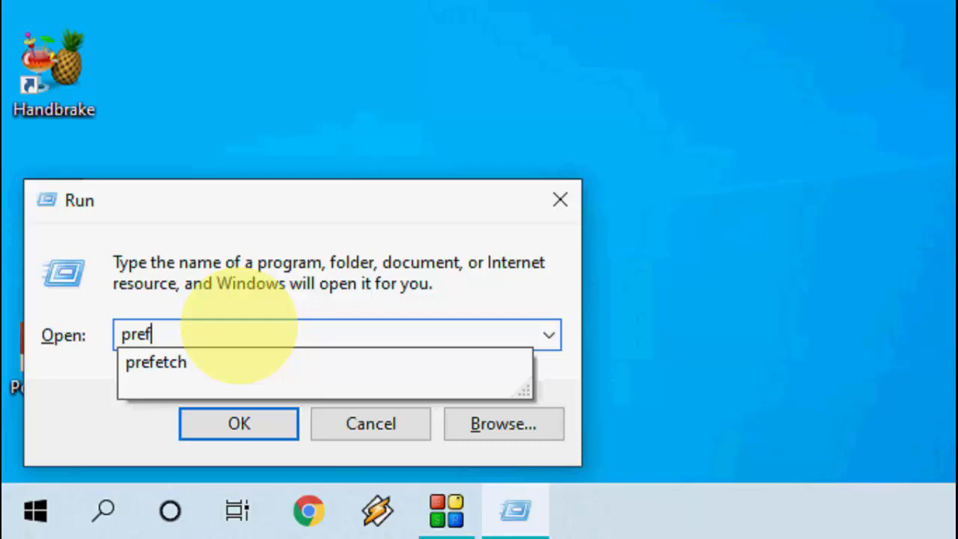
pyautogui.click(238, 424)
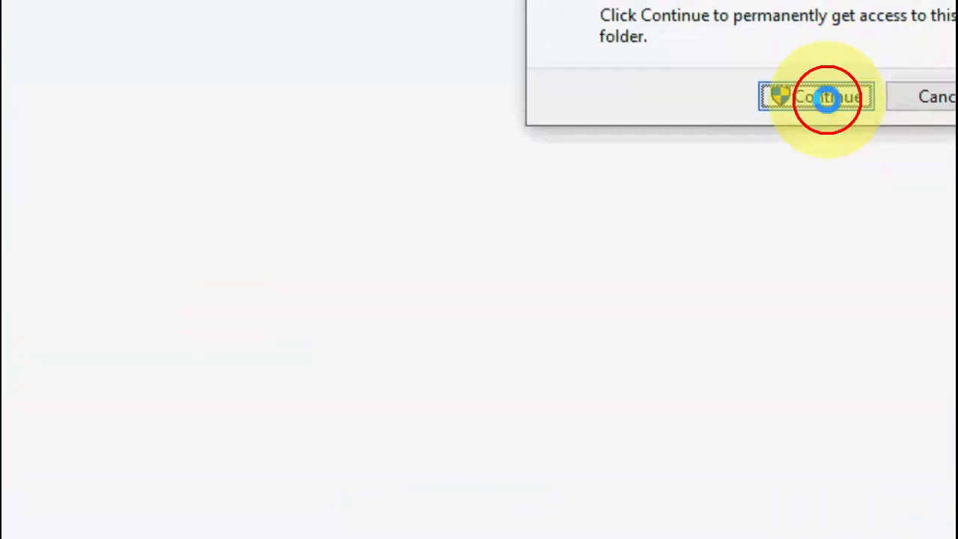
pyautogui.click(823, 97)
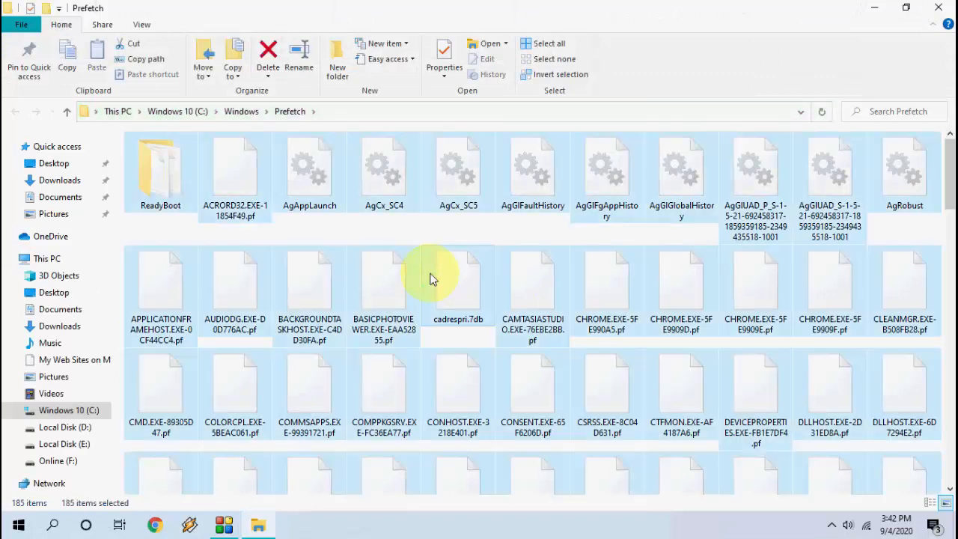
pyautogui.click(268, 56)
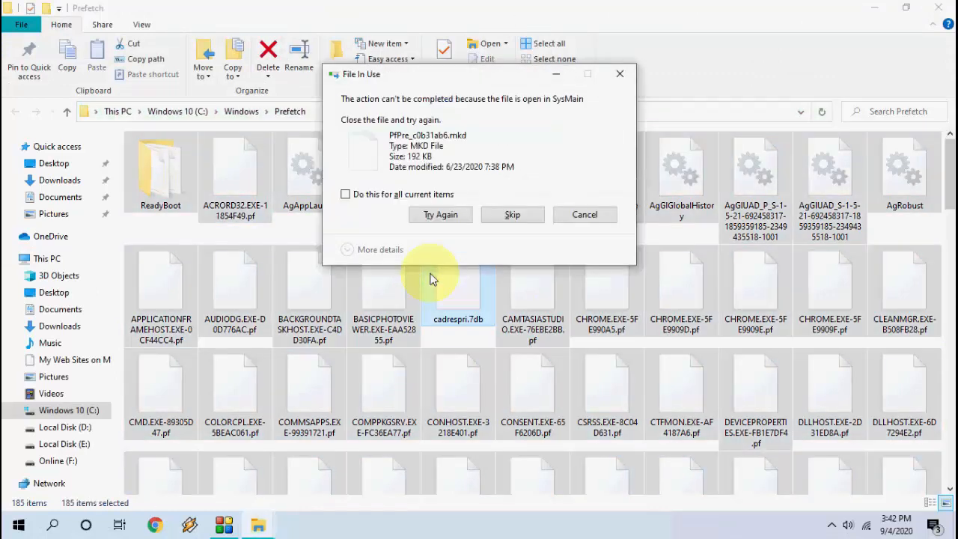
pyautogui.click(512, 214)
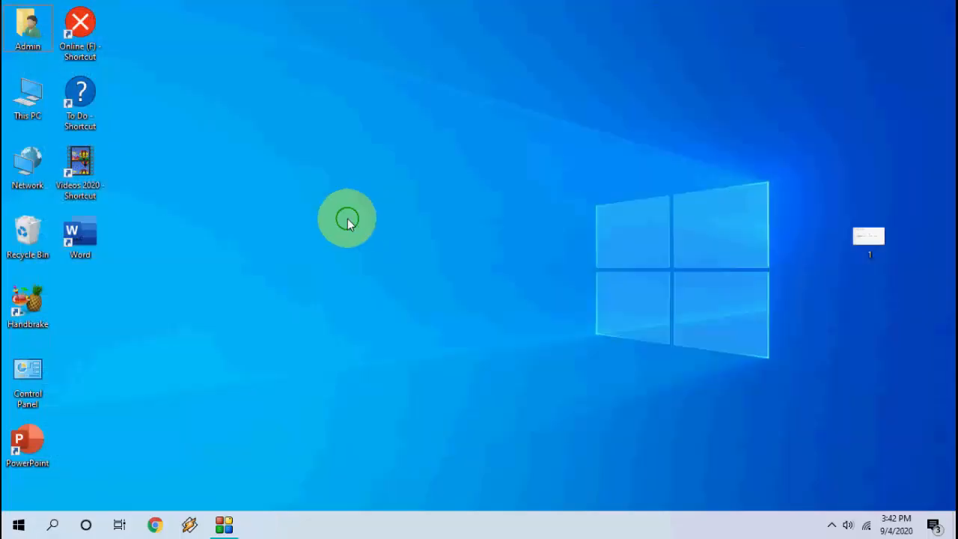
pyautogui.moveTo(73, 439)
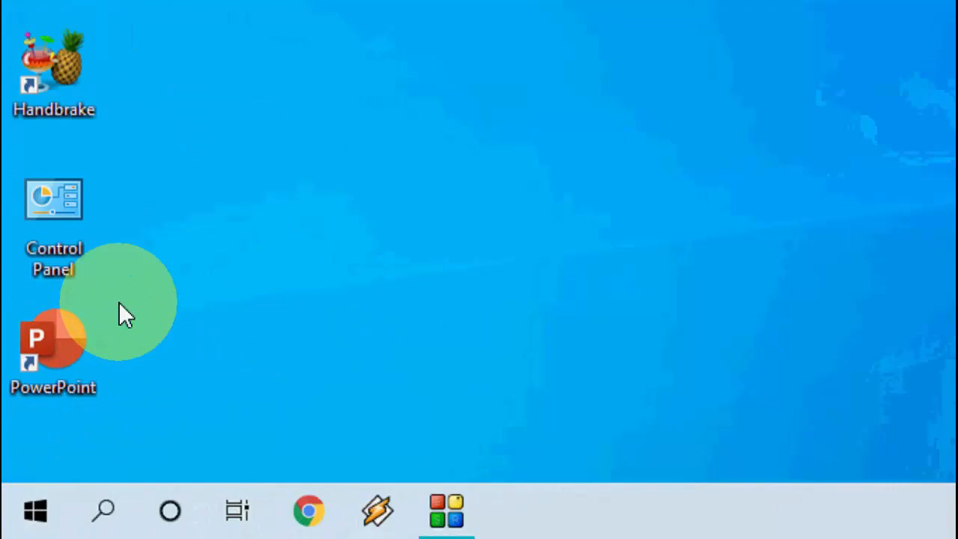
# - Run Disk Cleanup on C: including system files, offering up to 20.6 GB
pyautogui.write('disk Cleanup')
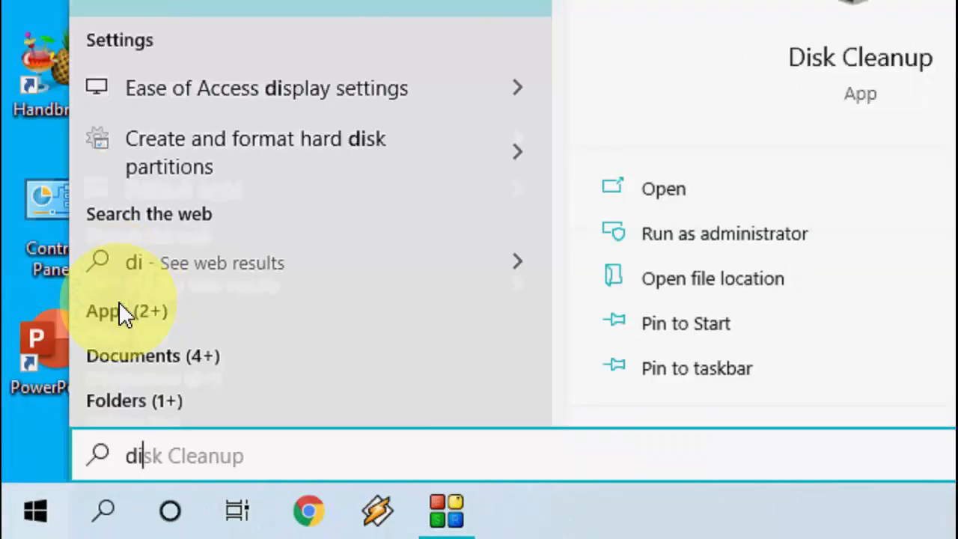
pyautogui.write('sk')
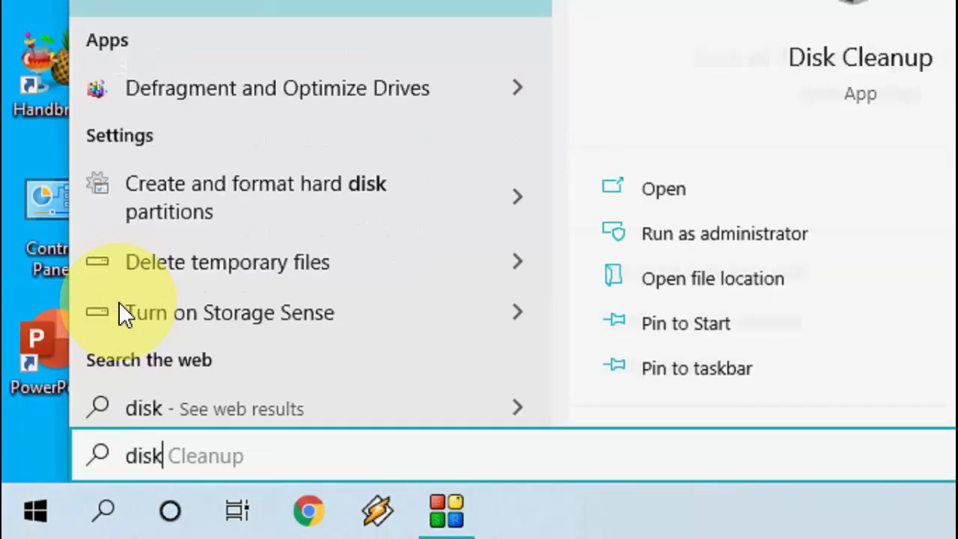
pyautogui.write('cleanup')
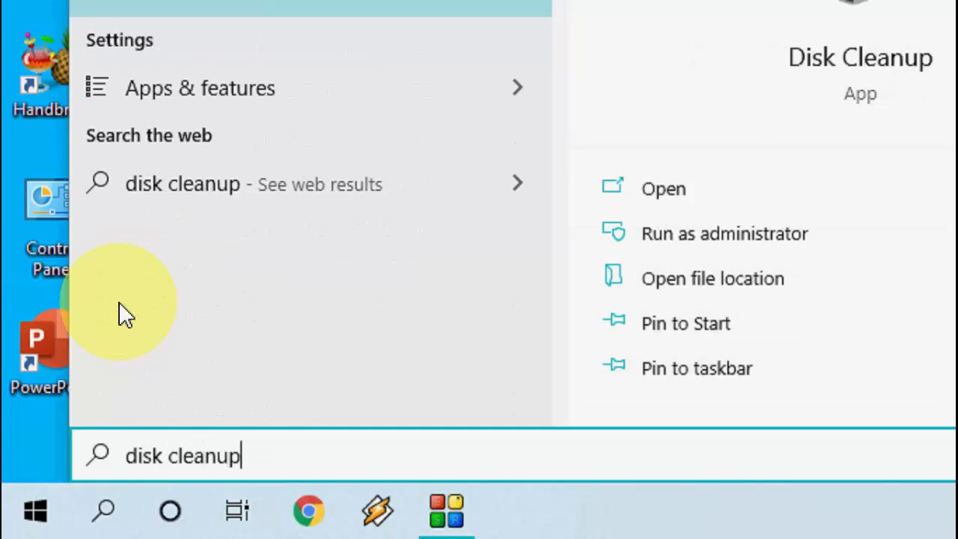
pyautogui.click(662, 188)
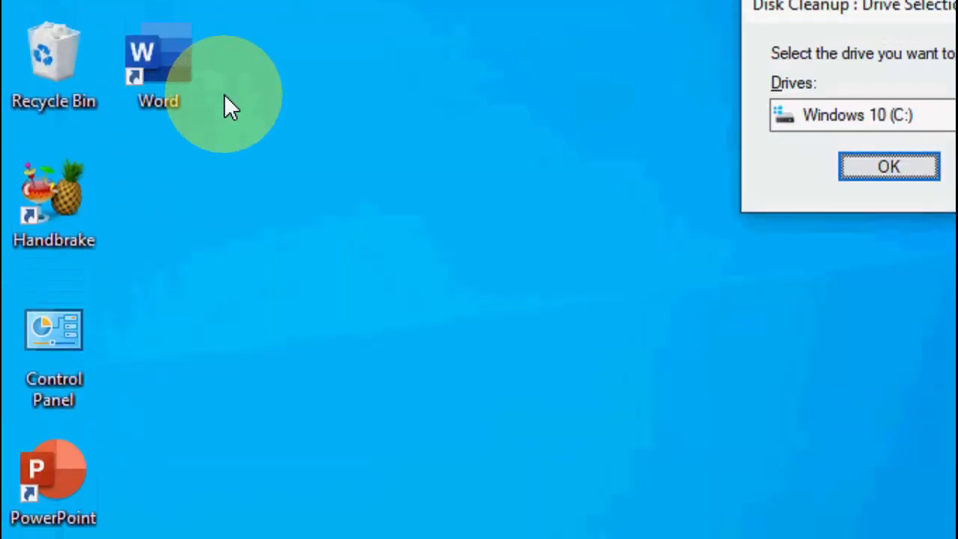
pyautogui.click(889, 165)
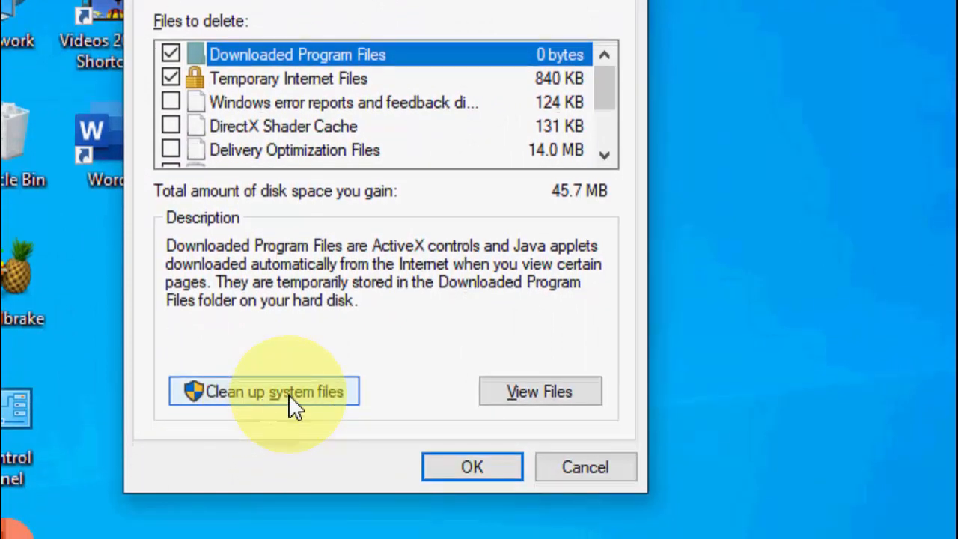
pyautogui.click(274, 391)
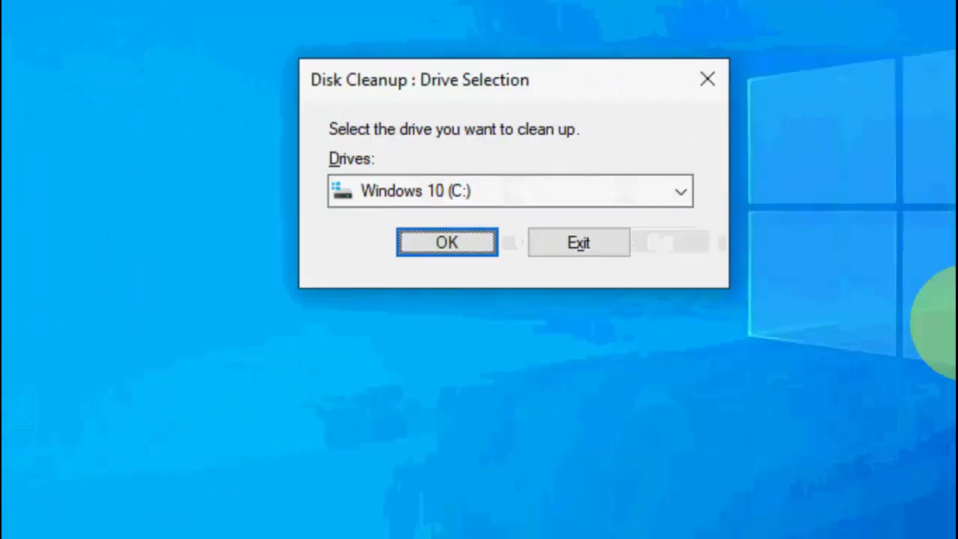
pyautogui.click(446, 242)
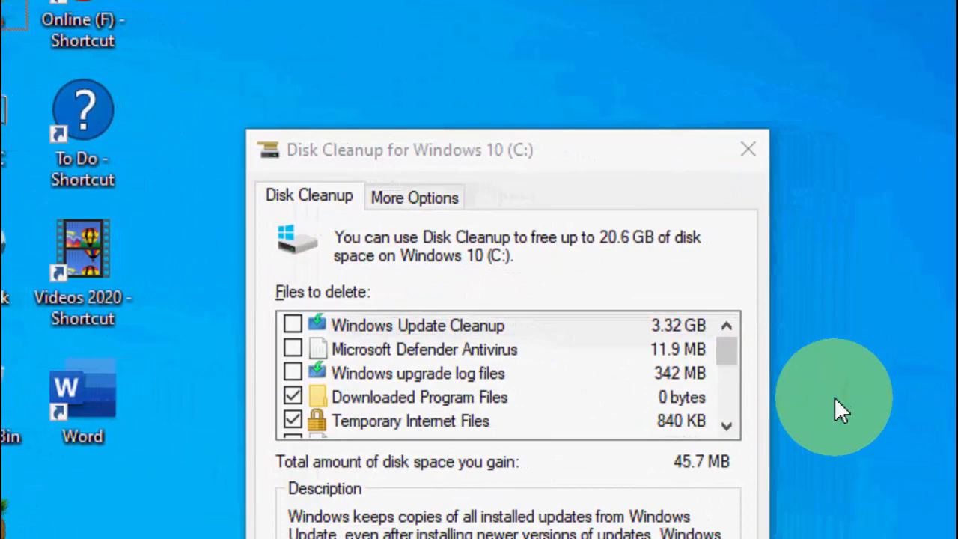
# - Permanently delete Windows Update Cleanup, Recycle Bin and Thumbnails, about 20.1 GB
pyautogui.click(292, 325)
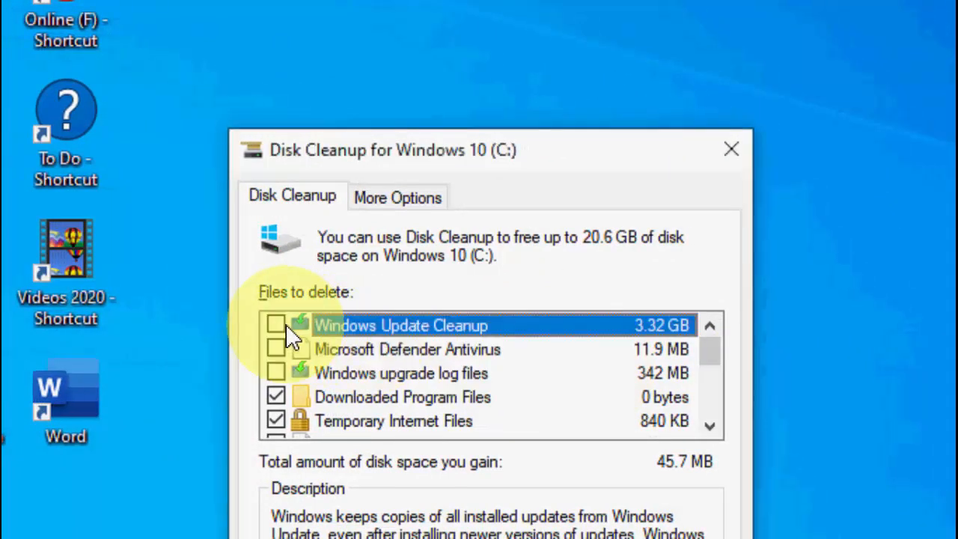
pyautogui.click(275, 324)
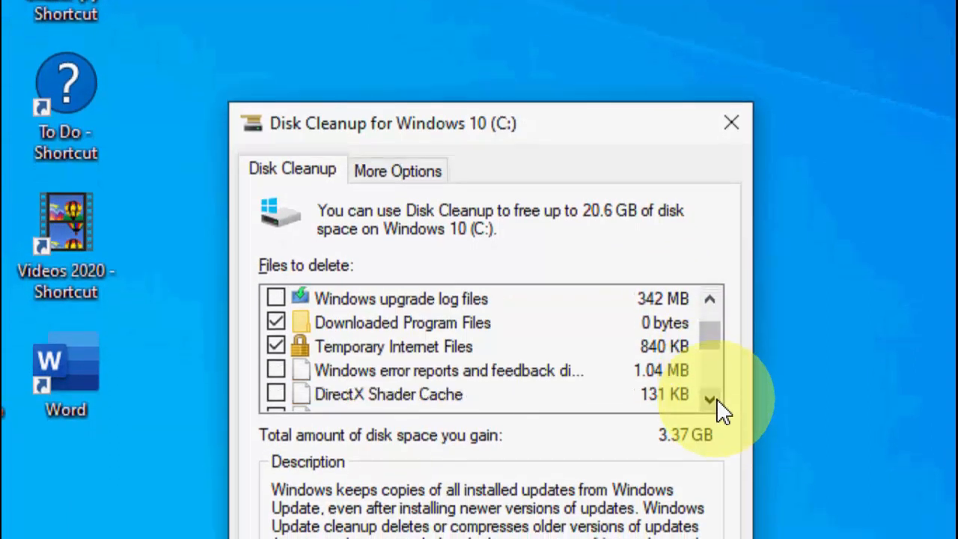
pyautogui.scroll(-3)
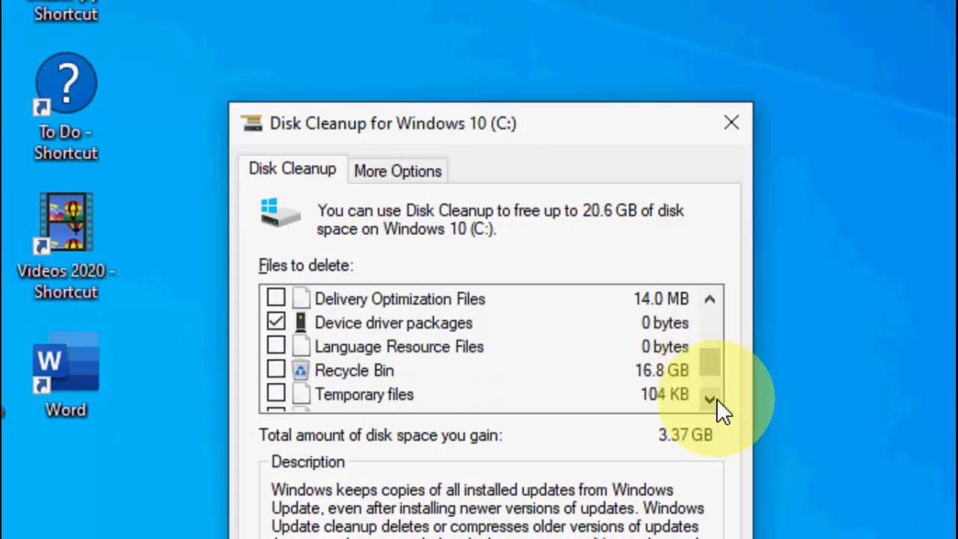
pyautogui.click(275, 370)
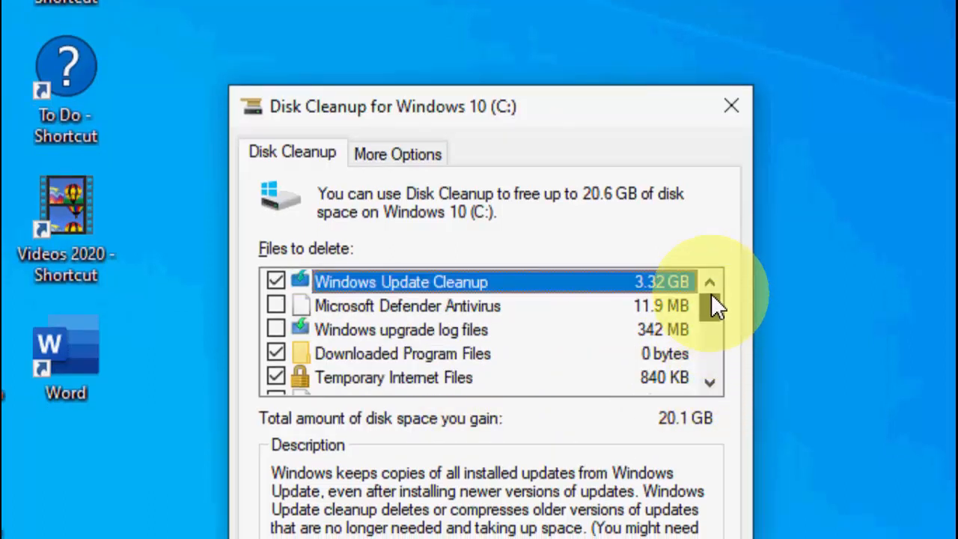
pyautogui.scroll(-3)
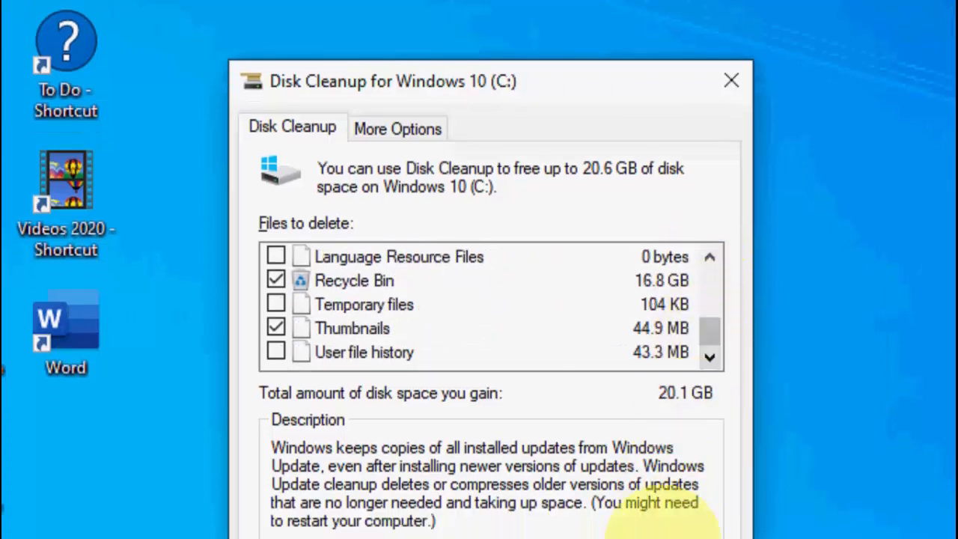
pyautogui.click(502, 439)
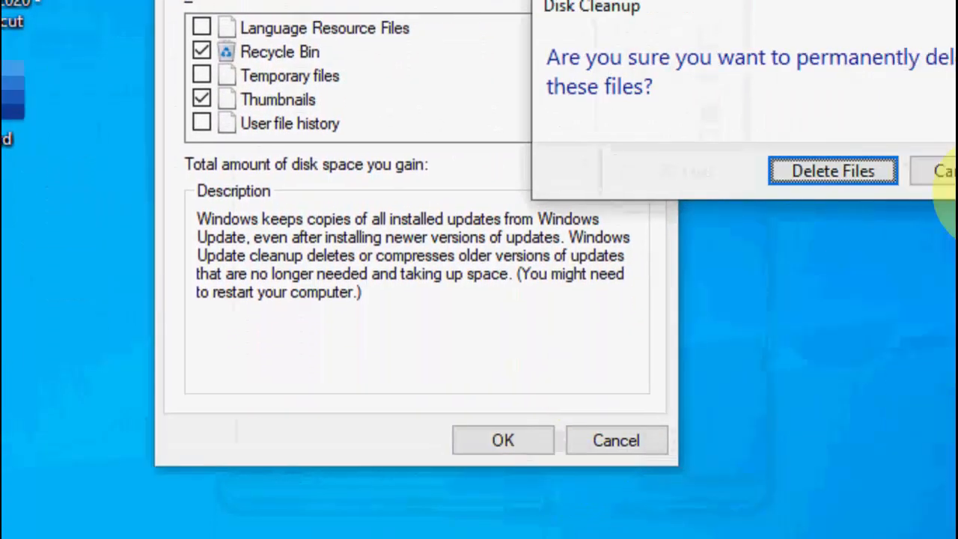
pyautogui.click(832, 170)
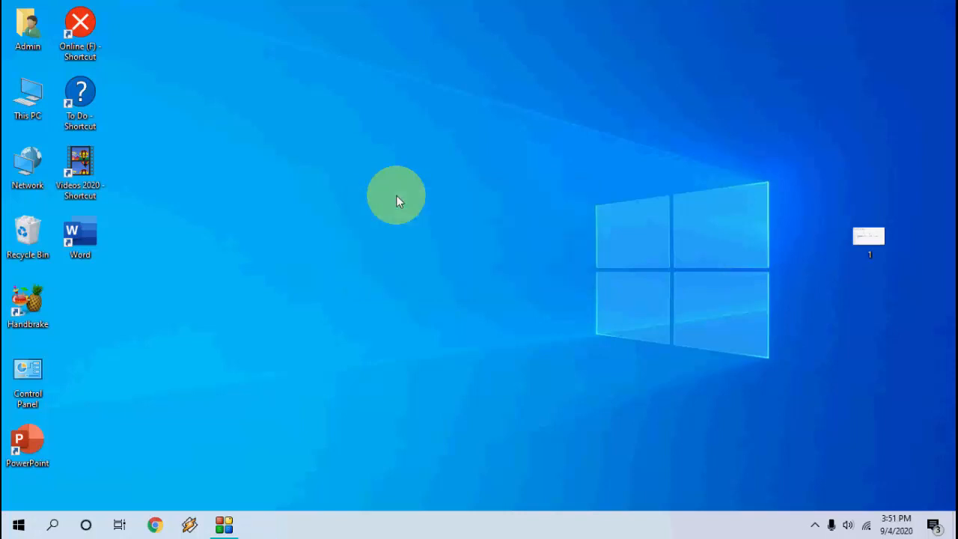
pyautogui.rightClick(397, 195)
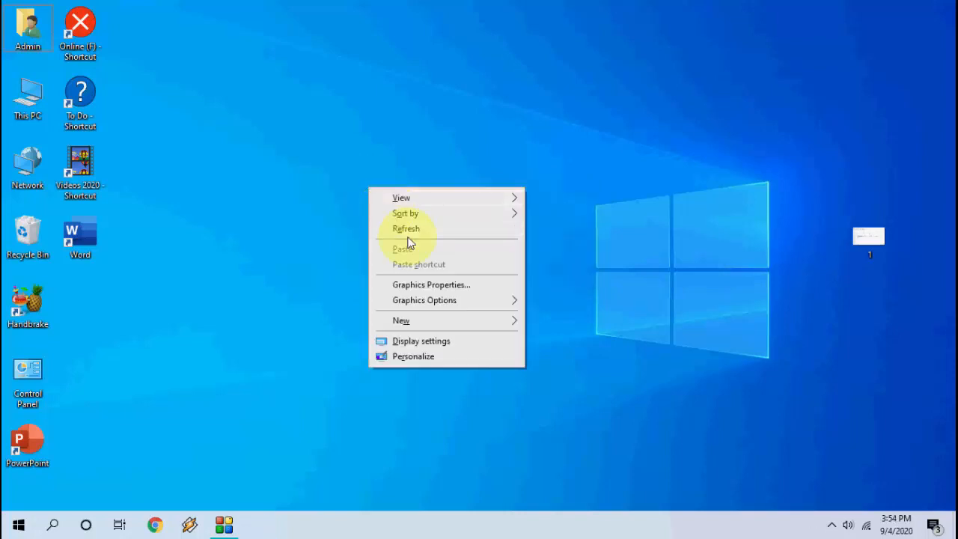
pyautogui.click(405, 228)
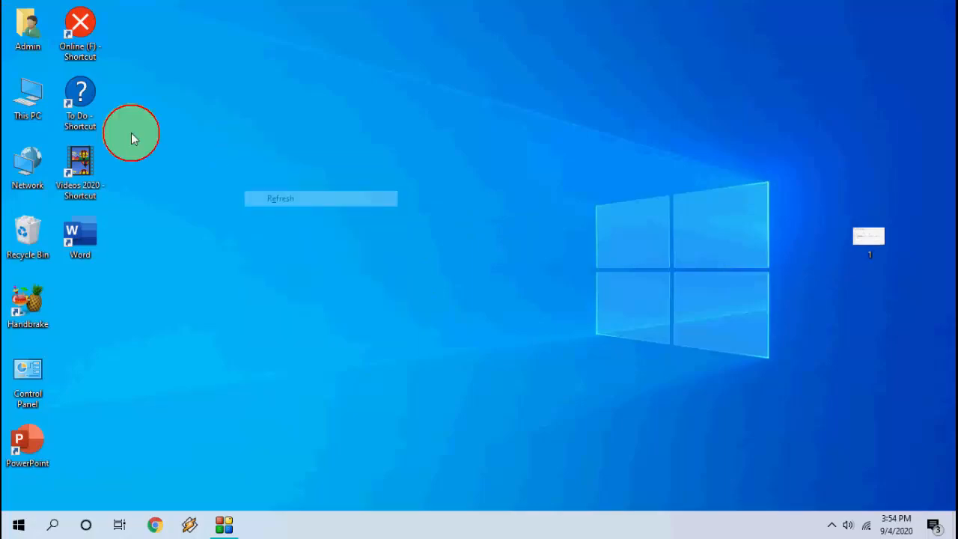
pyautogui.doubleClick(27, 97)
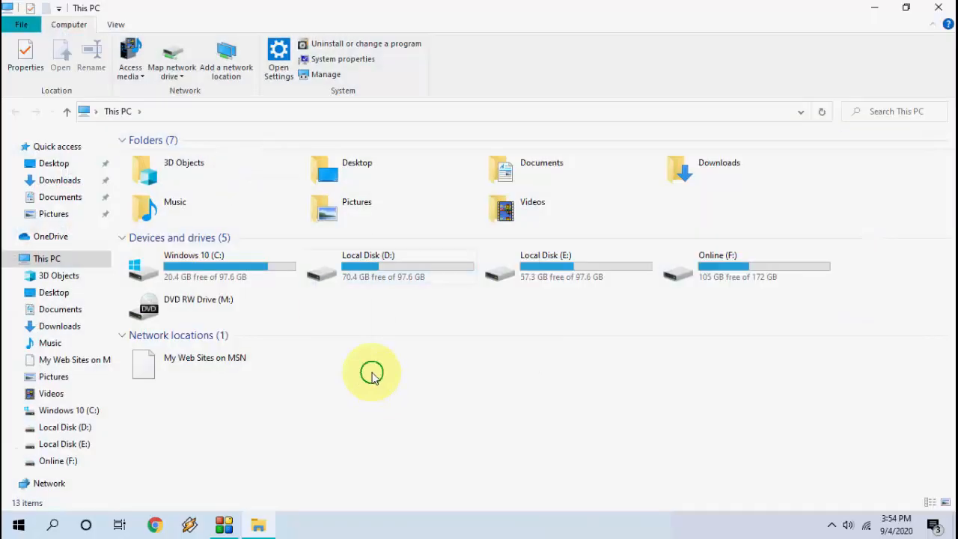
pyautogui.moveTo(396, 289)
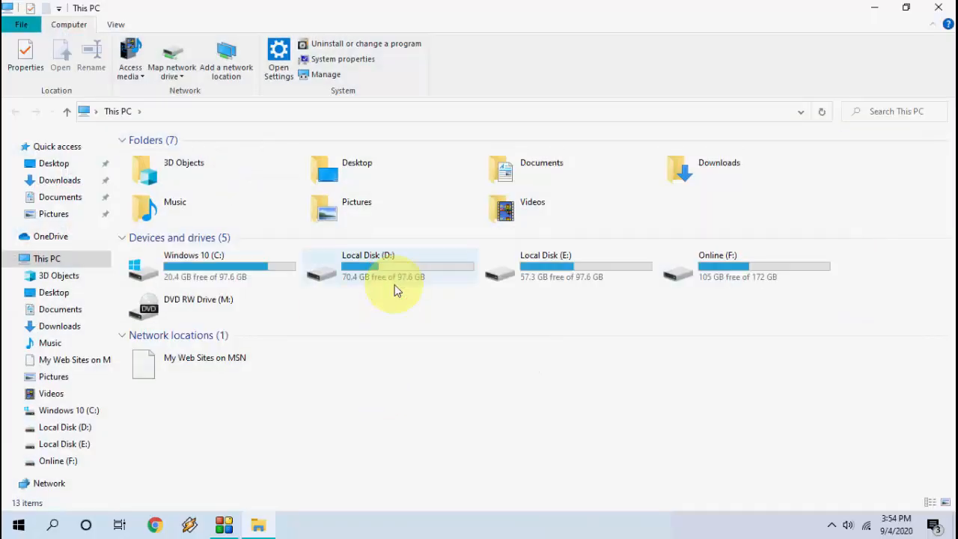
pyautogui.moveTo(397, 288)
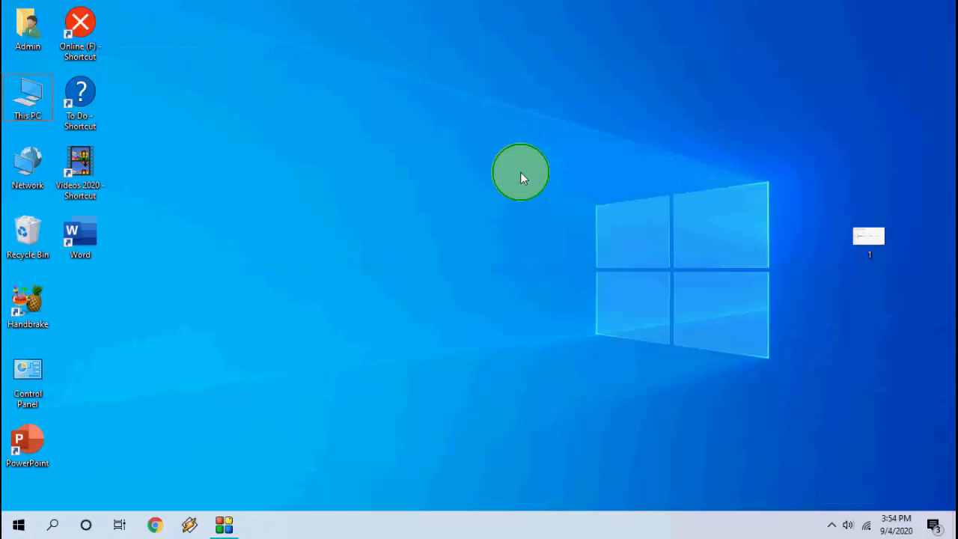
pyautogui.click(18, 524)
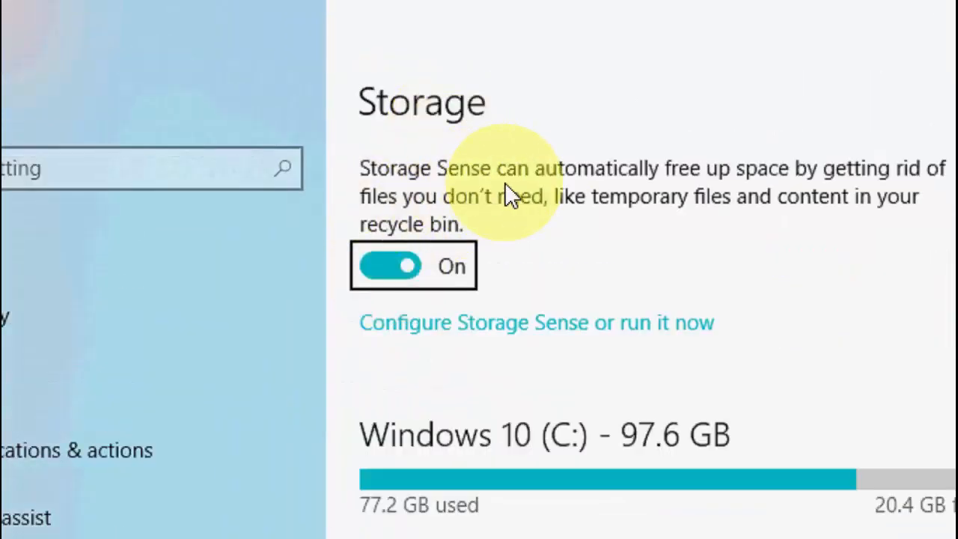
pyautogui.moveTo(517, 217)
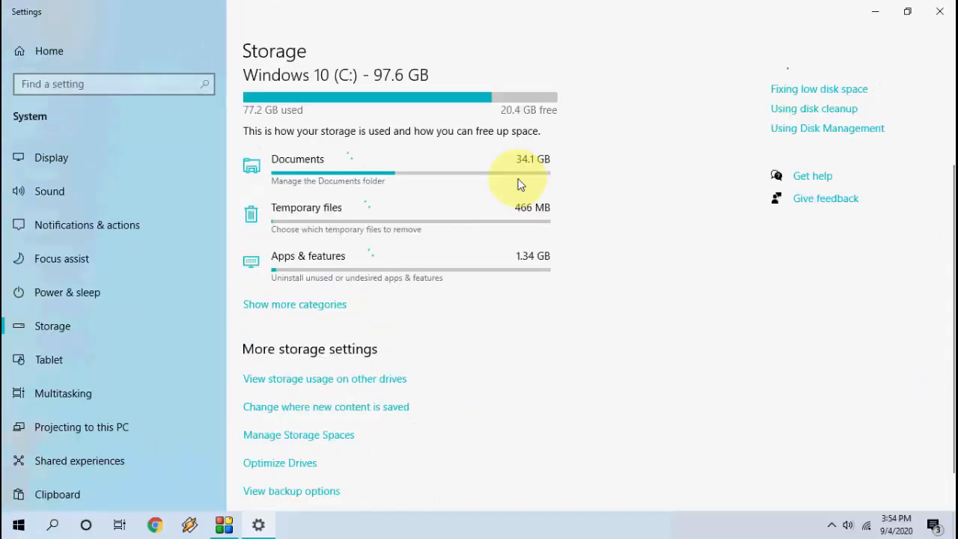
# - Scroll up the Settings Storage page showing Windows 10 (C:) at 20.4 GB free
pyautogui.scroll(3)
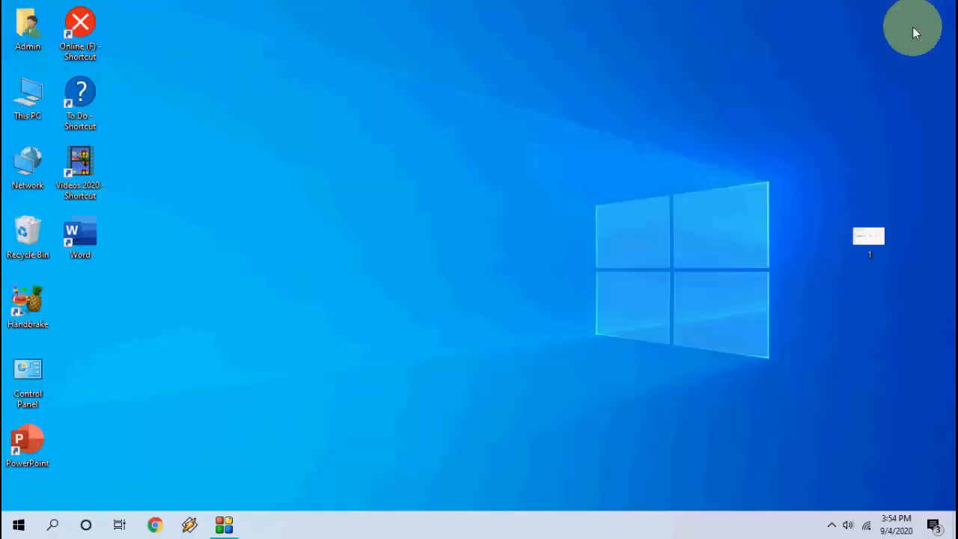
pyautogui.moveTo(509, 210)
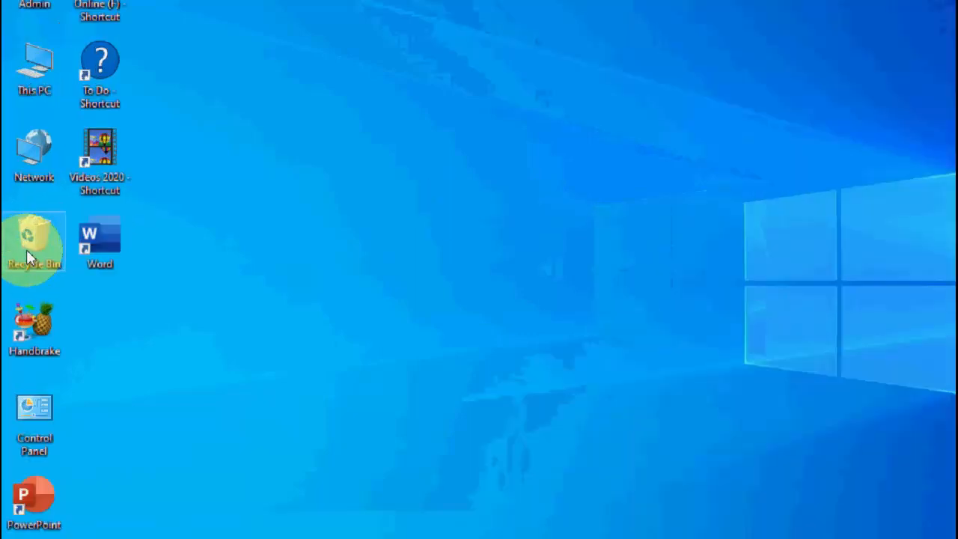
# - Empty the Recycle Bin, recheck drive space in This PC, and refresh the desktop
pyautogui.rightClick(33, 247)
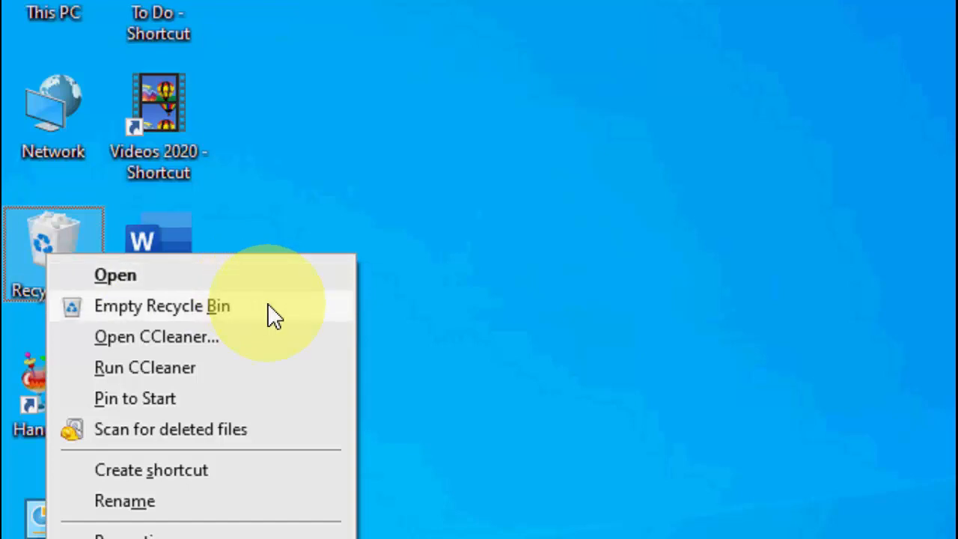
pyautogui.click(161, 306)
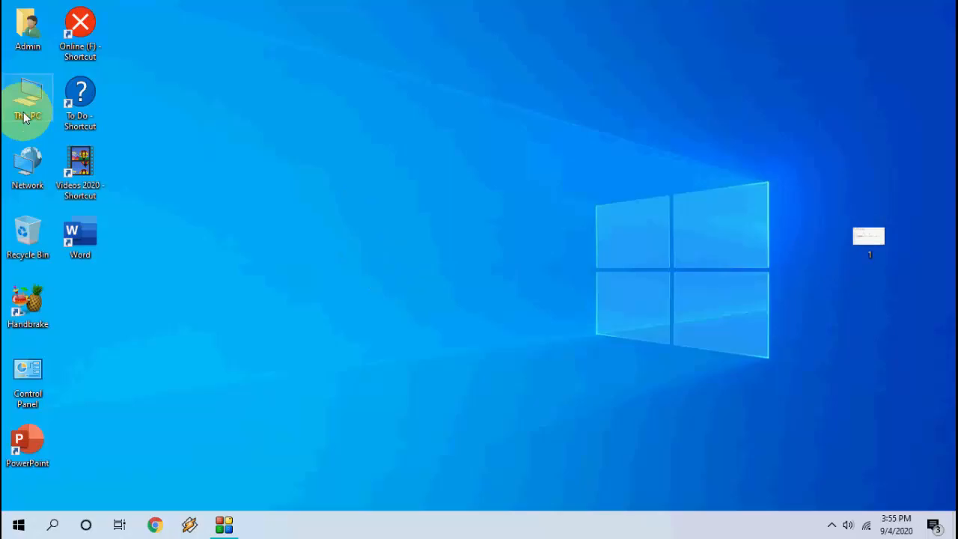
pyautogui.doubleClick(27, 105)
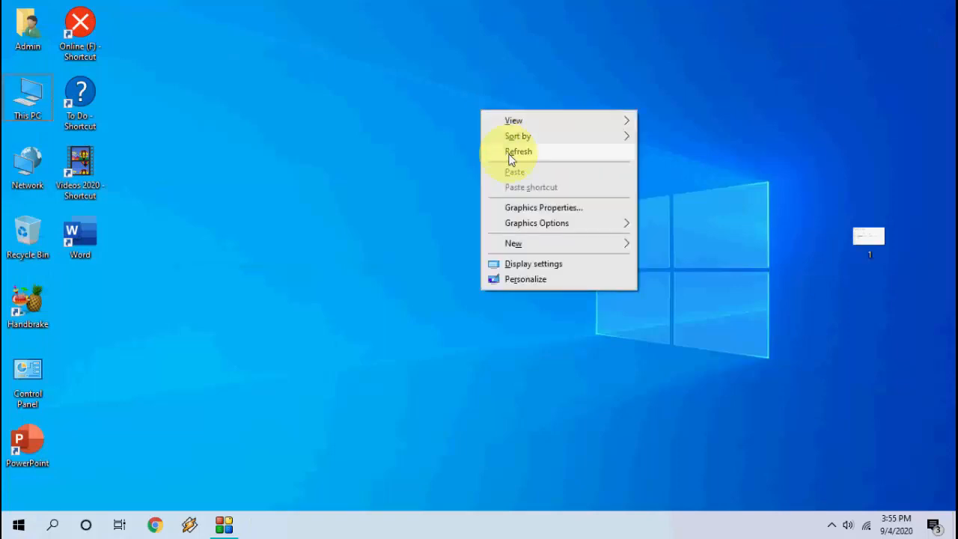
pyautogui.click(518, 151)
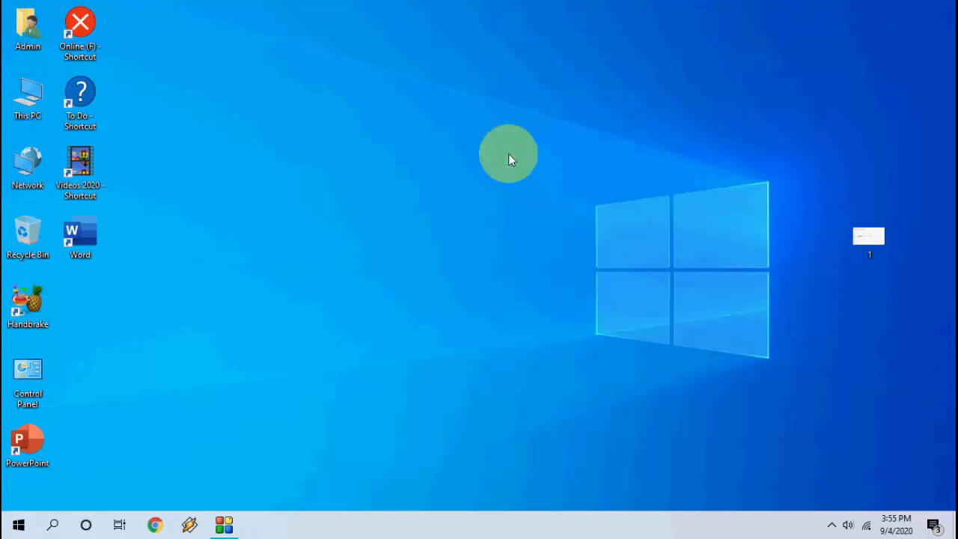